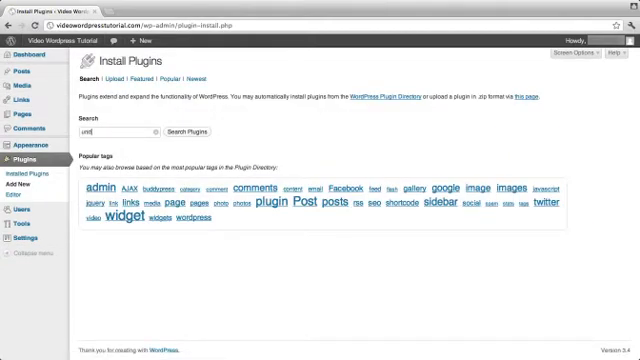
- Search the plugin directory for 'under construction'
{"action": "type", "text": "under construction"}
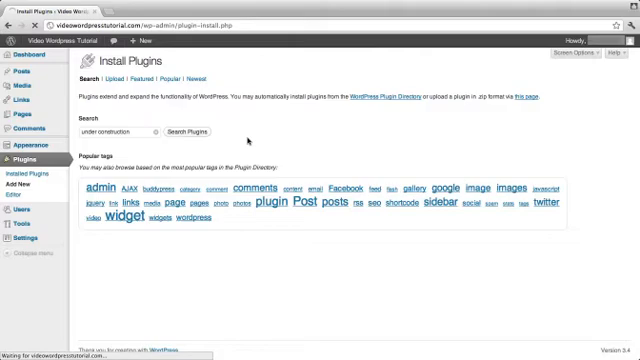
{"action": "left_click", "coordinate": [206, 132]}
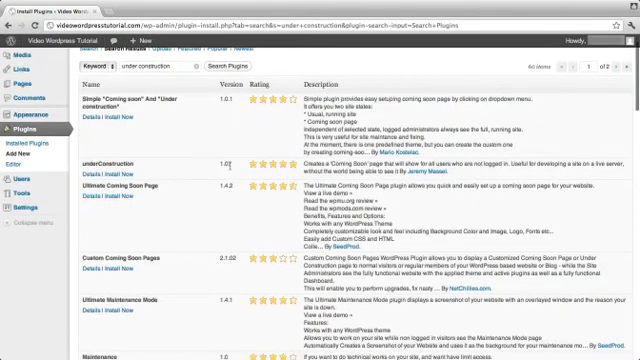
- Review the underConstruction 1.07 details and screenshots before choosing Install Now
{"action": "scroll", "scroll_direction": "down", "scroll_amount": 3}
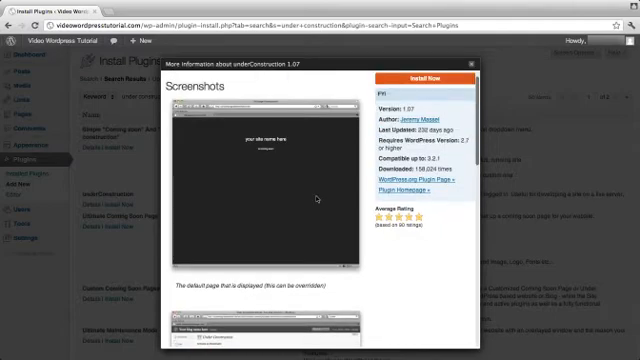
{"action": "mouse_move", "coordinate": [222, 150]}
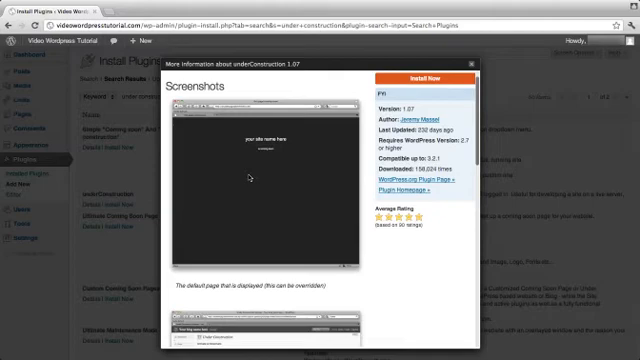
{"action": "scroll", "scroll_direction": "down", "scroll_amount": 3}
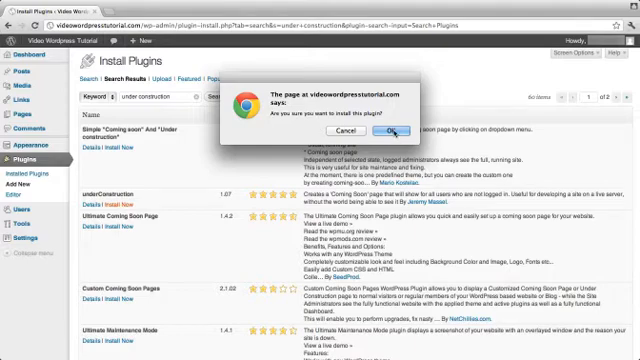
- Confirm the underConstruction install and activate the plugin
{"action": "left_click", "coordinate": [396, 132]}
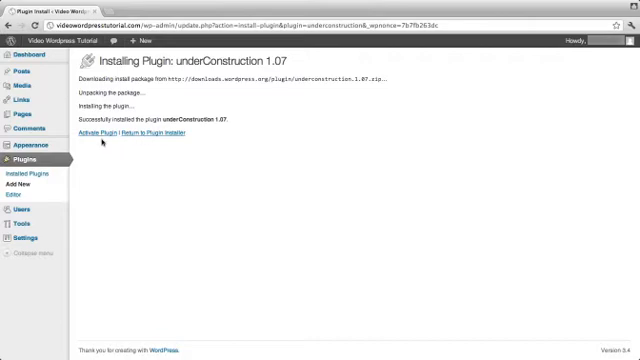
{"action": "left_click", "coordinate": [116, 132]}
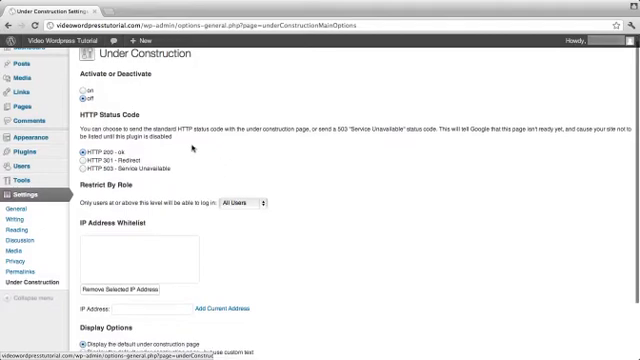
- Switch under construction mode on and review the status code, role, IP whitelist and display options
{"action": "left_click", "coordinate": [82, 90]}
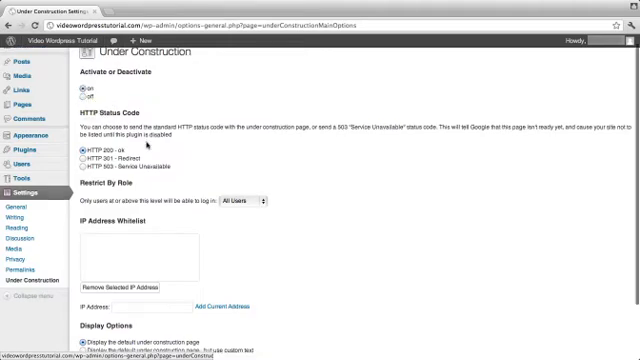
{"action": "scroll", "scroll_direction": "down", "scroll_amount": 3}
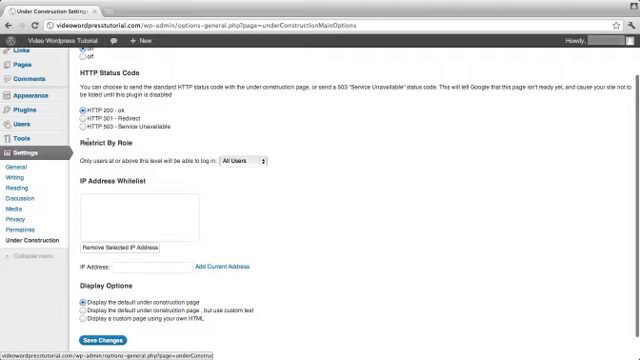
{"action": "scroll", "scroll_direction": "down", "scroll_amount": 3}
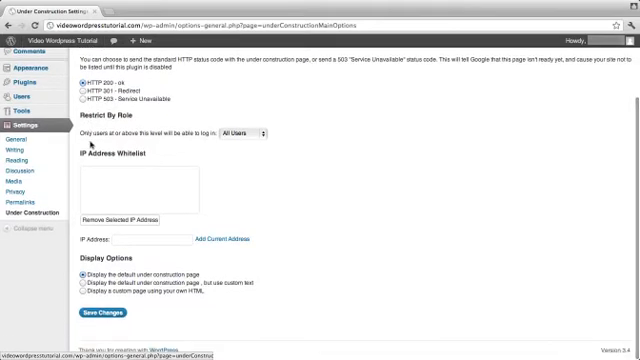
{"action": "mouse_move", "coordinate": [100, 176]}
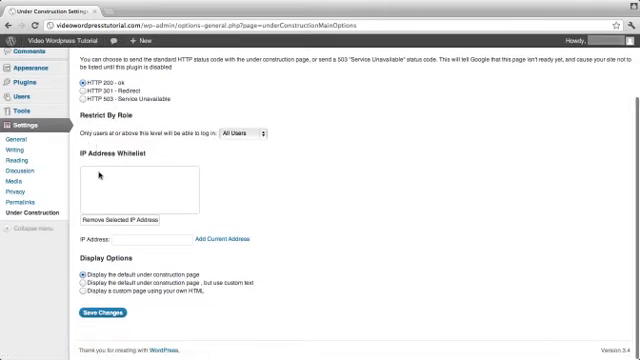
{"action": "mouse_move", "coordinate": [118, 188]}
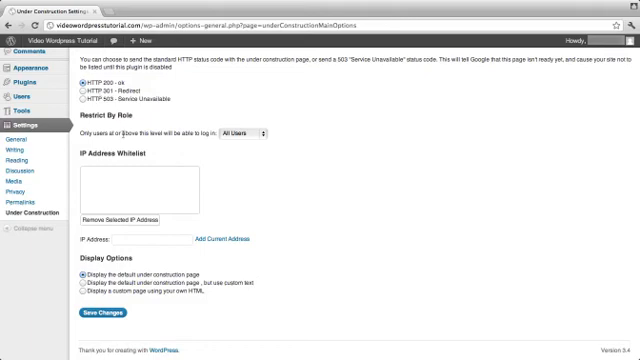
{"action": "mouse_move", "coordinate": [132, 176]}
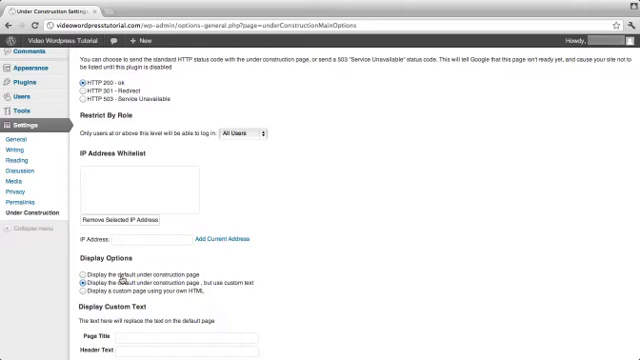
- Fill page title 'Video Wordpress Tutorial', header 'Under Construction' and body 'Please come back Soon'
{"action": "scroll", "scroll_direction": "down", "scroll_amount": 3}
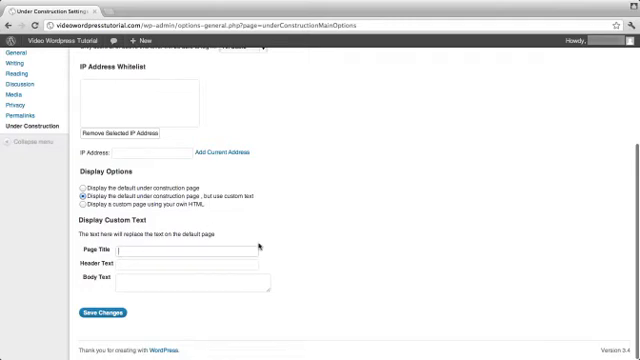
{"action": "mouse_move", "coordinate": [284, 206]}
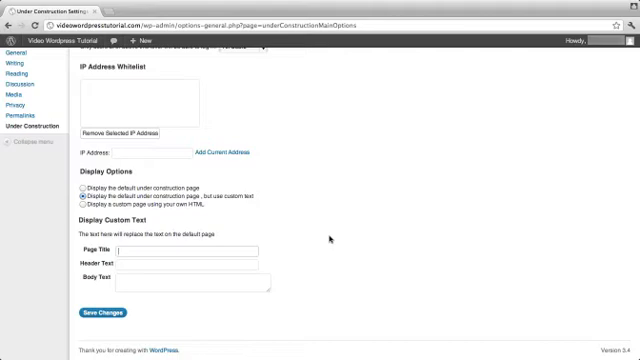
{"action": "type", "text": "Video"}
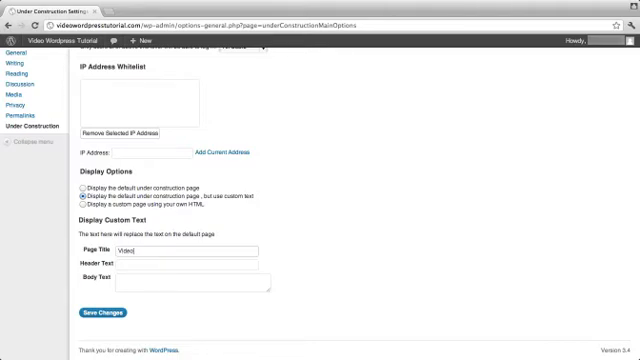
{"action": "type", "text": "Wordpress T"}
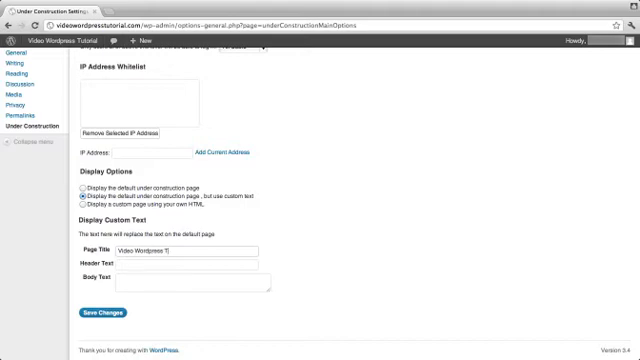
{"action": "type", "text": "utorial"}
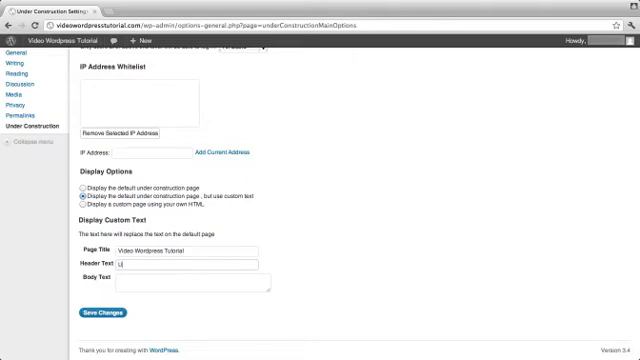
{"action": "type", "text": "Under Construction"}
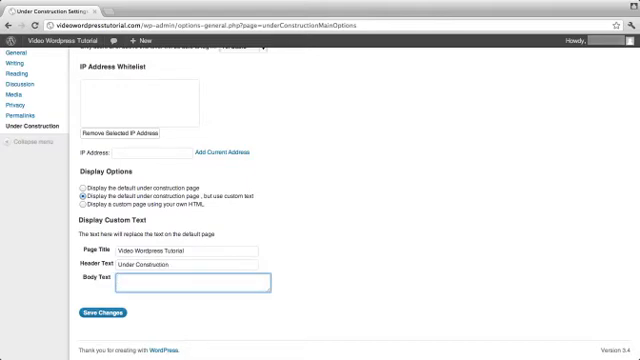
{"action": "type", "text": "Please come back Soon."}
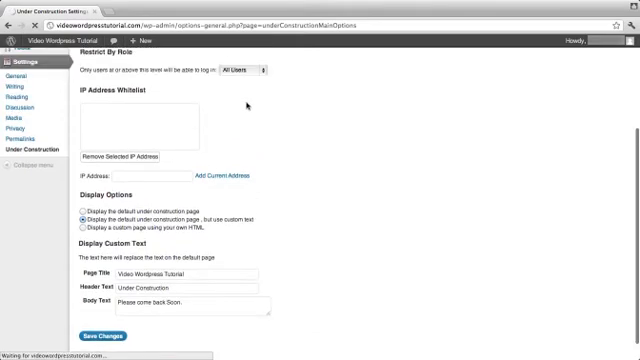
- Visit the live site from the admin bar, then use its links back toward the admin area
{"action": "scroll", "scroll_direction": "up", "scroll_amount": 3}
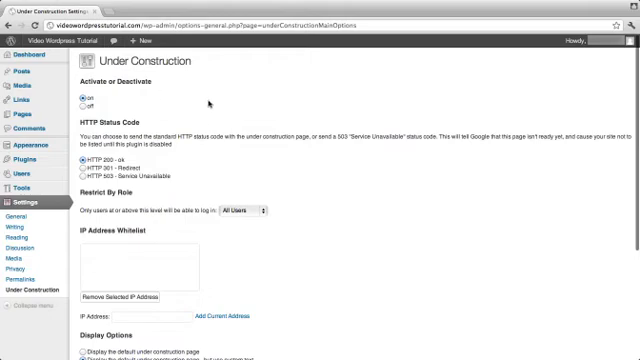
{"action": "mouse_move", "coordinate": [276, 192]}
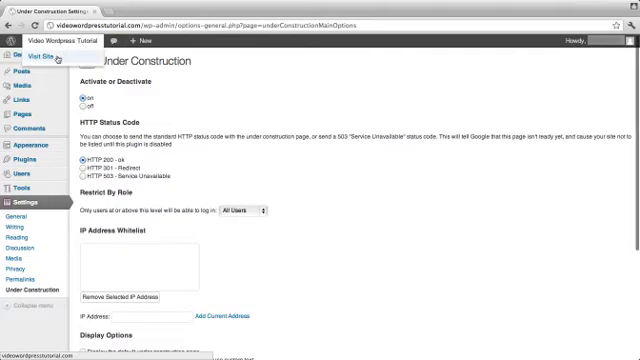
{"action": "left_click", "coordinate": [42, 54]}
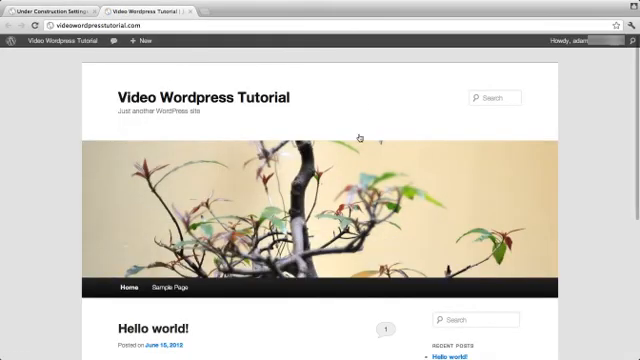
{"action": "left_click", "coordinate": [56, 40]}
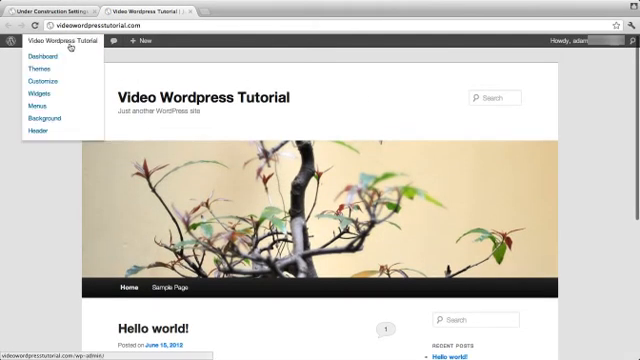
{"action": "left_click", "coordinate": [572, 40]}
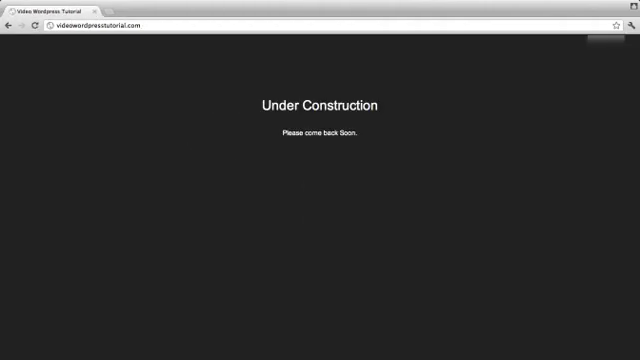
- Check the logged-out site shows only 'Under Construction' and 'Please come back Soon'
{"action": "double_click", "coordinate": [318, 104]}
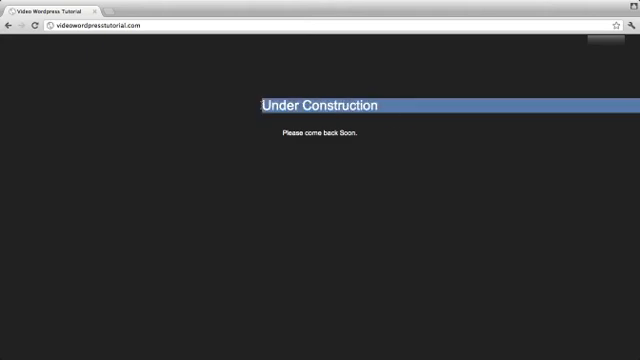
{"action": "double_click", "coordinate": [280, 132]}
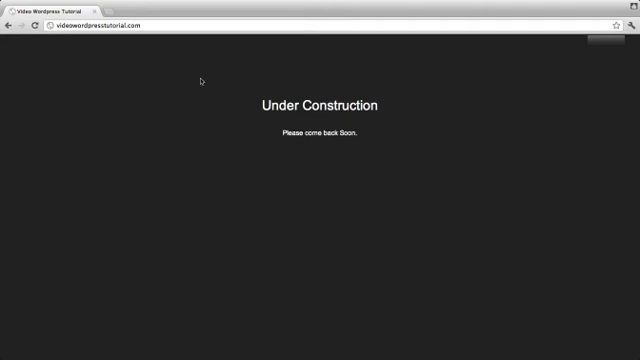
{"action": "left_click", "coordinate": [110, 34]}
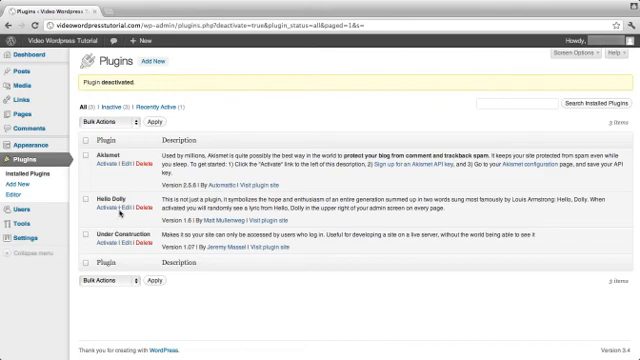
- Delete the Under Construction plugin via Bulk Actions and confirm removing its files
{"action": "left_click", "coordinate": [92, 232]}
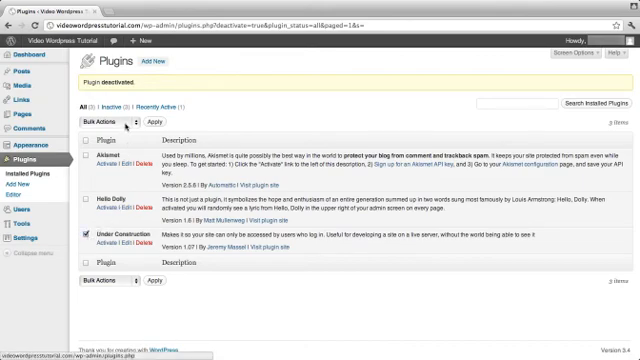
{"action": "left_click", "coordinate": [110, 120]}
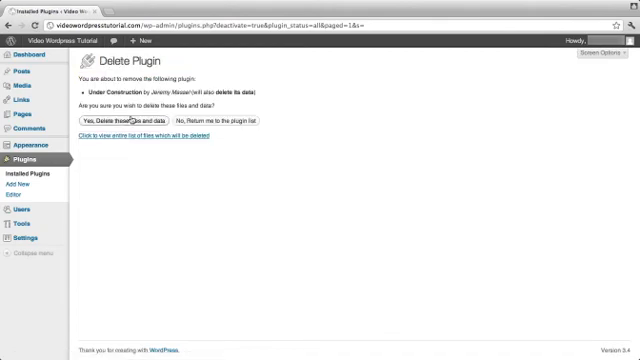
{"action": "left_click", "coordinate": [130, 120]}
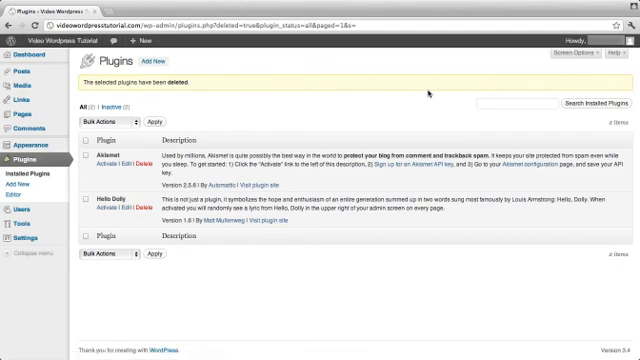
{"action": "mouse_move", "coordinate": [30, 38]}
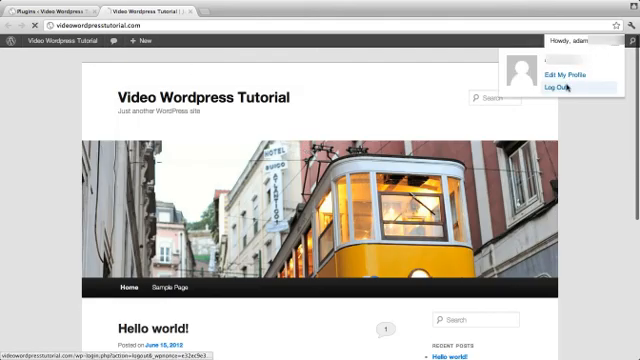
- Log out and go back to the Video Wordpress Tutorial site, now showing Hello world!
{"action": "left_click", "coordinate": [558, 90]}
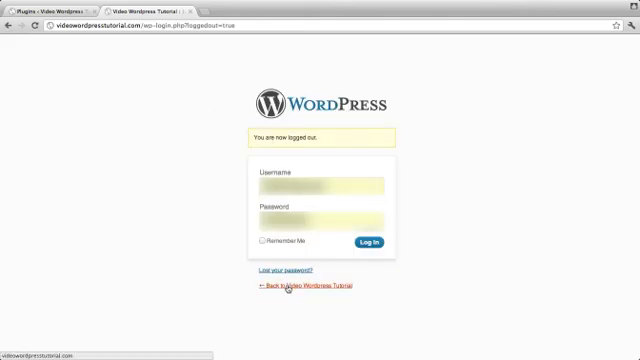
{"action": "left_click", "coordinate": [292, 284]}
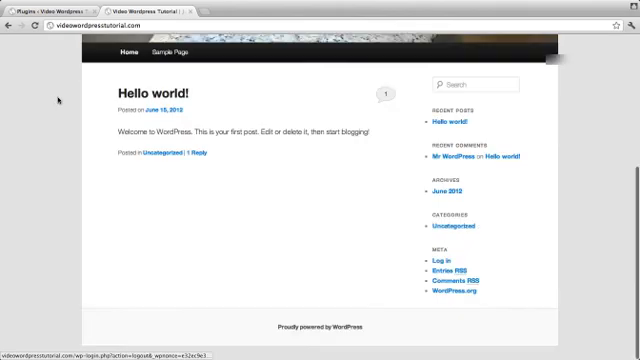